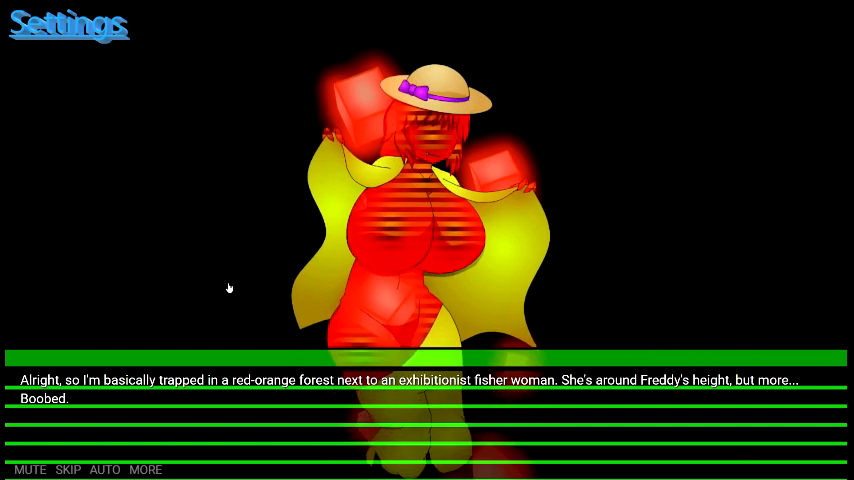
Read through the narrator's thoughts about being trapped in the red-orange forest.
click(428, 380)
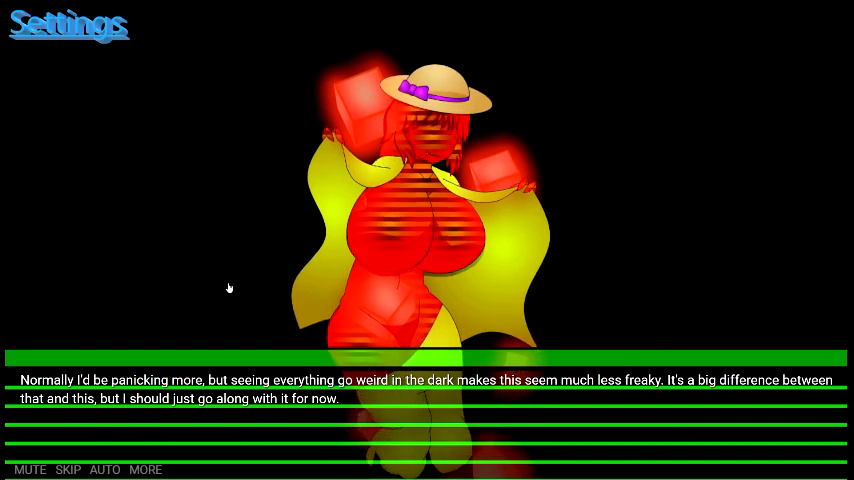
click(428, 390)
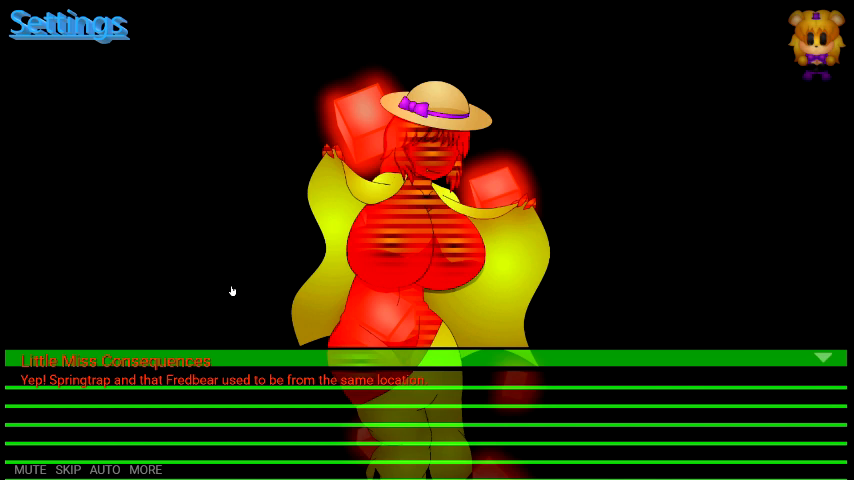
Continue the lines about Springtrap, Fredbear and still being in Freddy's to the player's reply.
click(428, 400)
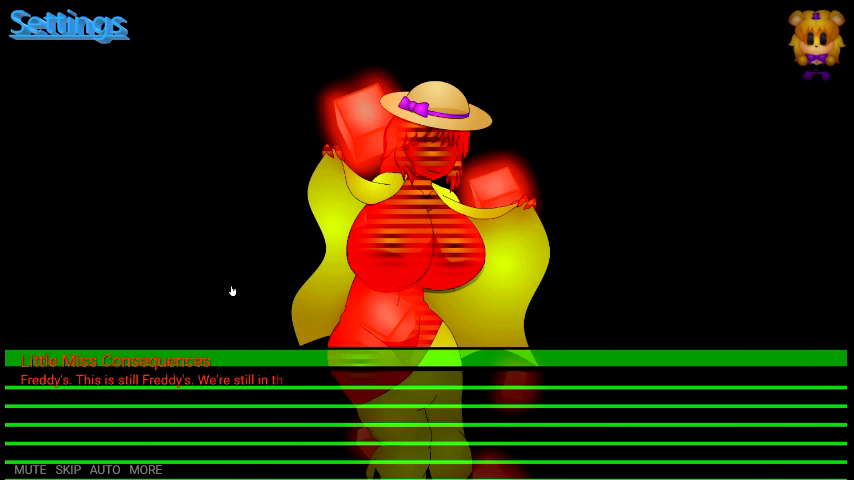
click(428, 380)
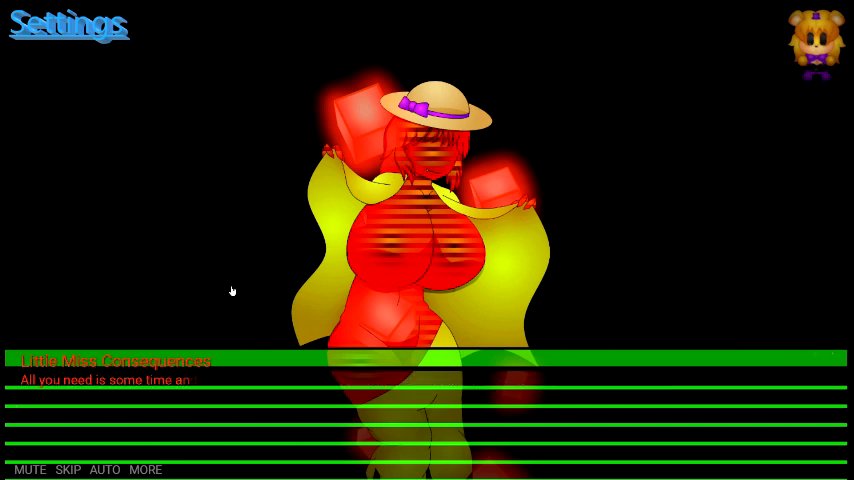
click(428, 380)
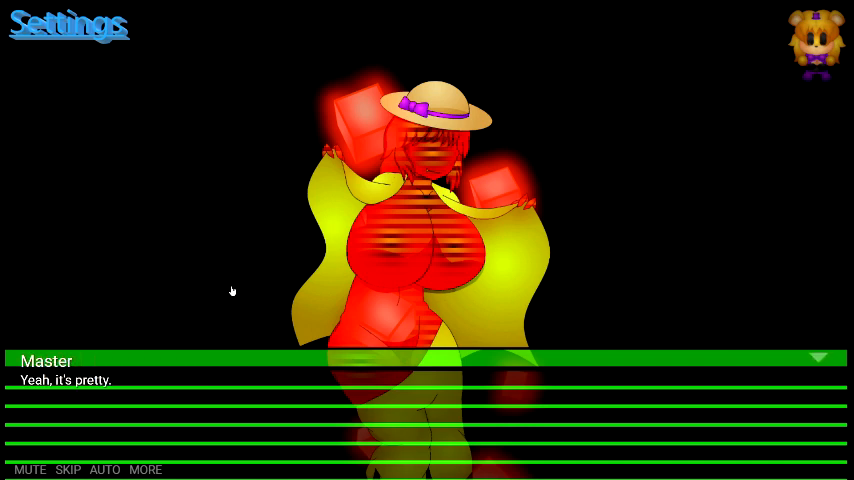
mouse_move(232, 262)
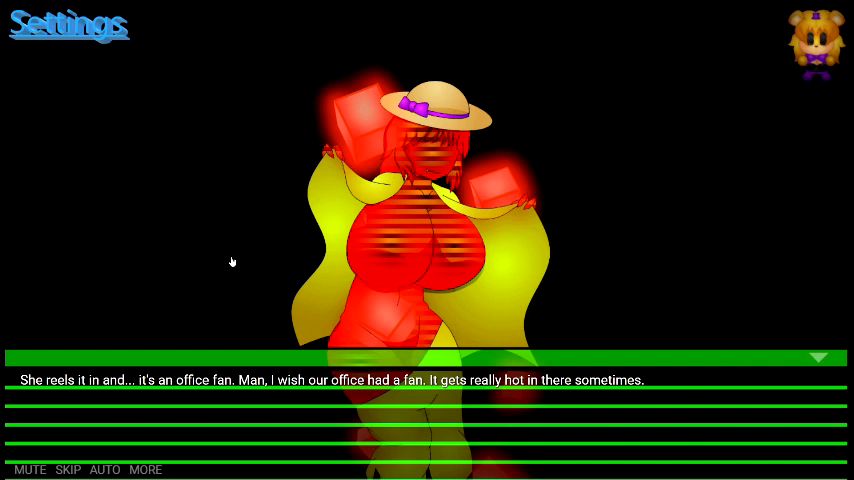
Move past the office fan exchange into the arcade scene with the blue-haired bunny.
click(428, 380)
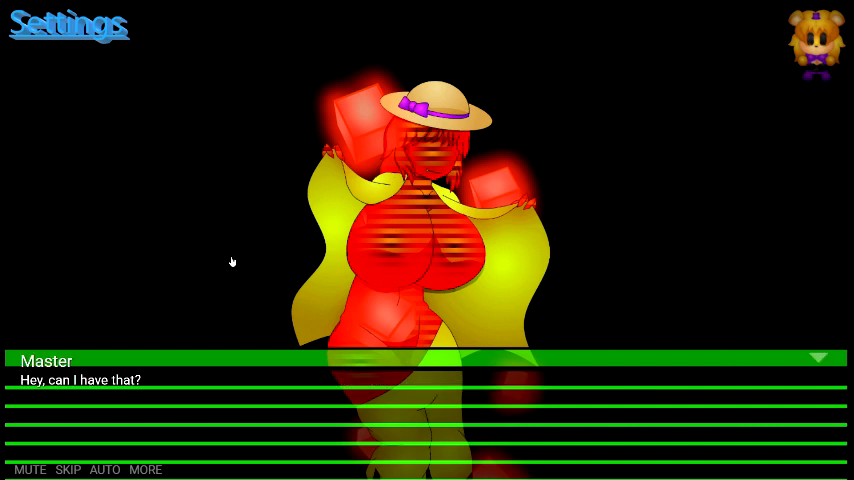
click(430, 400)
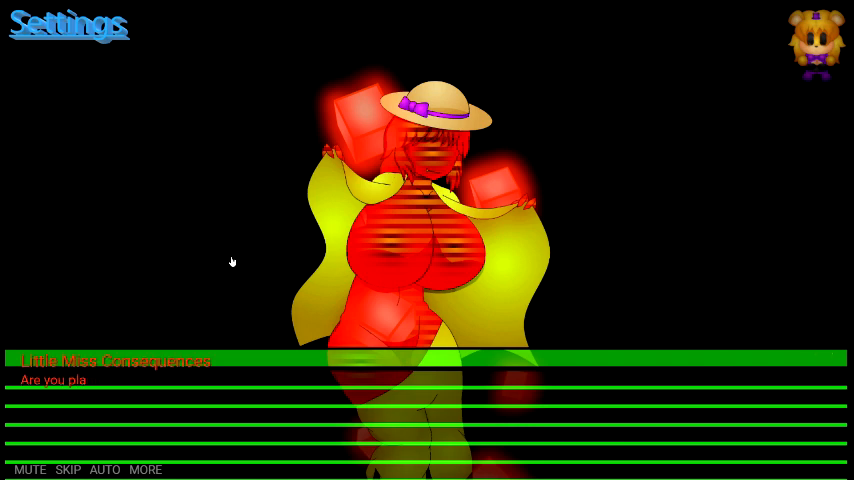
click(428, 380)
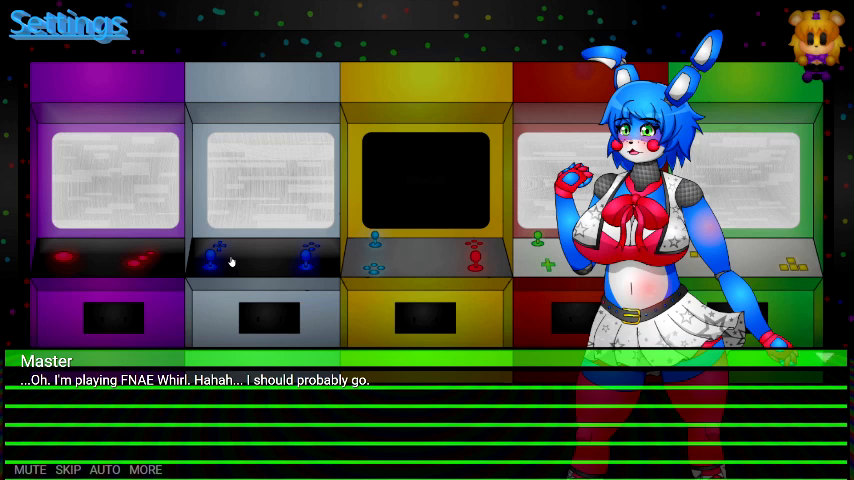
mouse_move(214, 268)
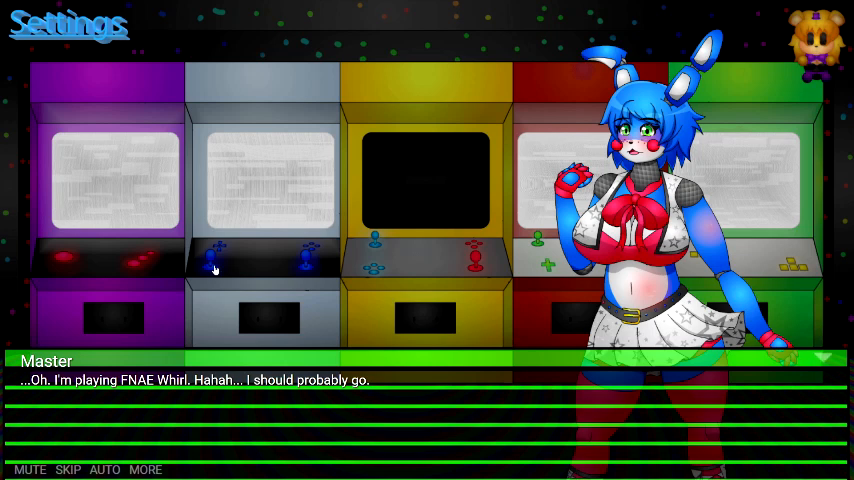
Advance past the Master saying he should probably go, into the diner scene.
click(420, 400)
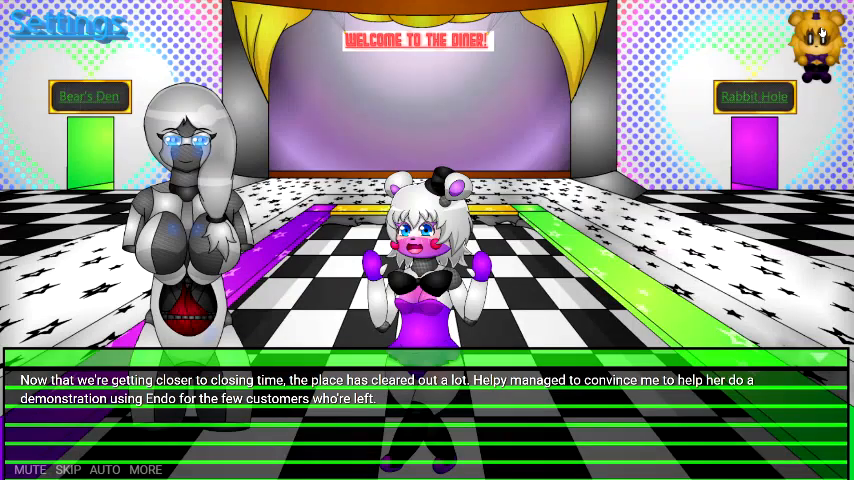
mouse_move(694, 166)
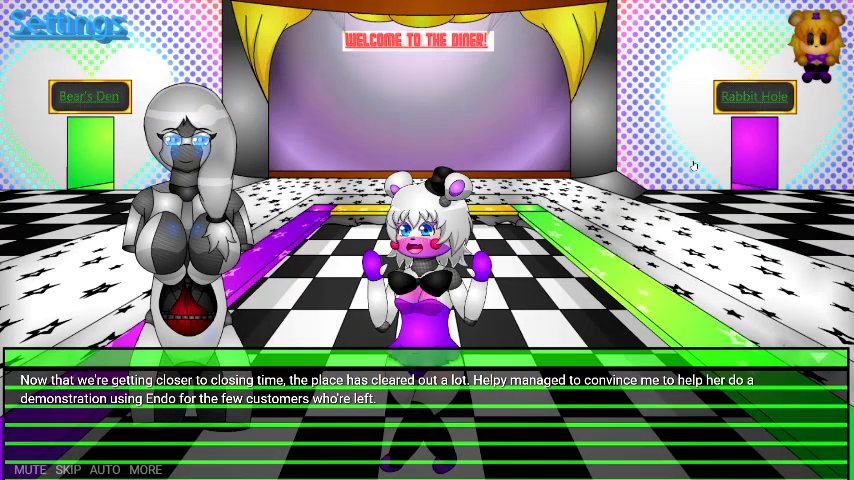